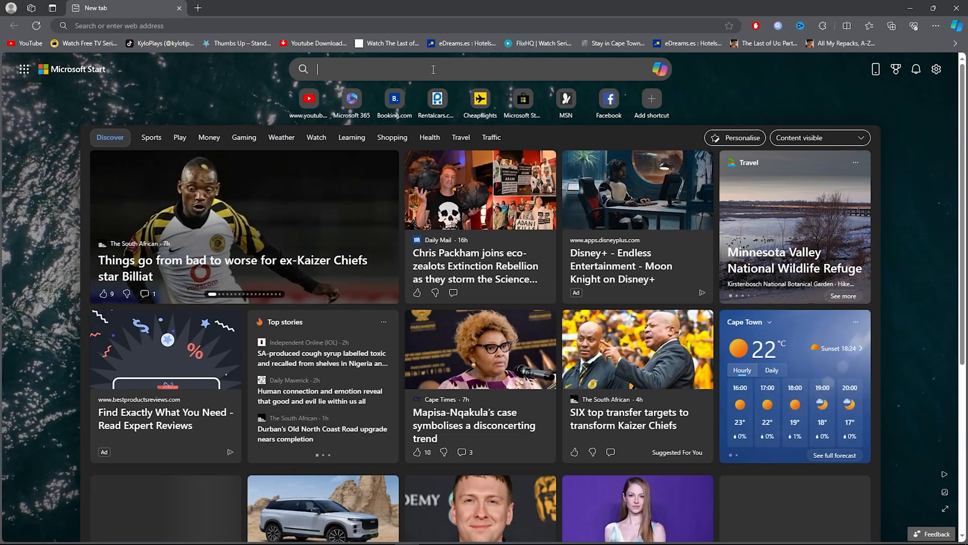
Find bluestacks.com via Bing, download the BlueStacks 10 installer and run it from Downloads
text(bluestacks)
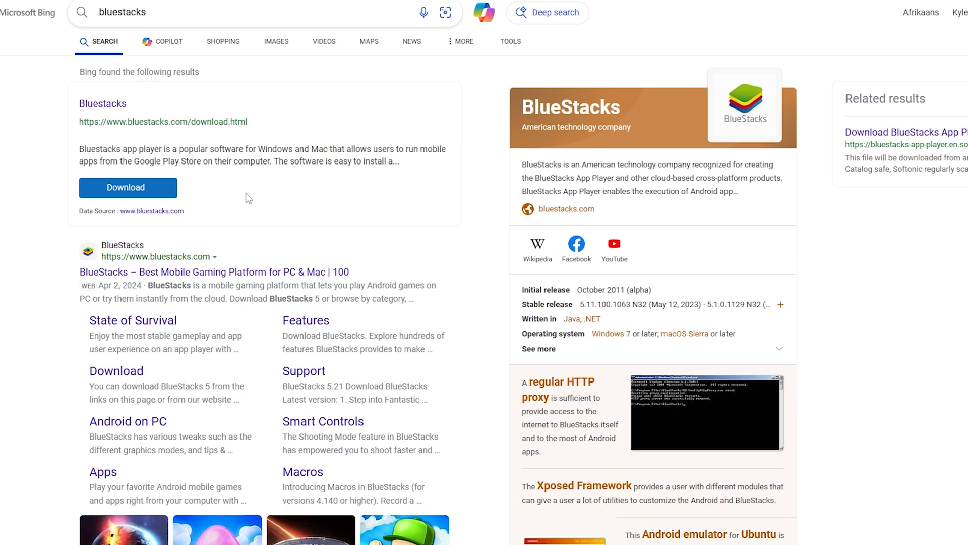
click(210, 272)
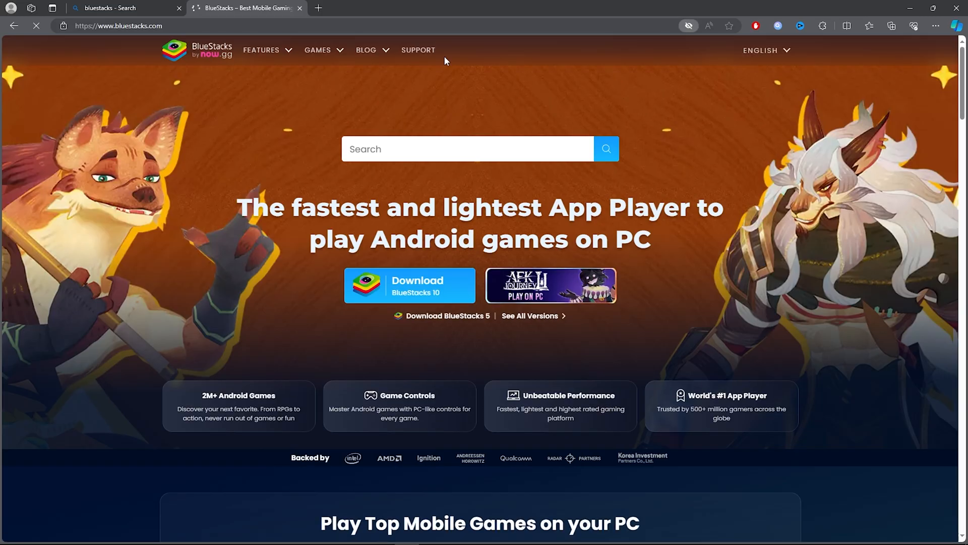
mouse_move(418, 51)
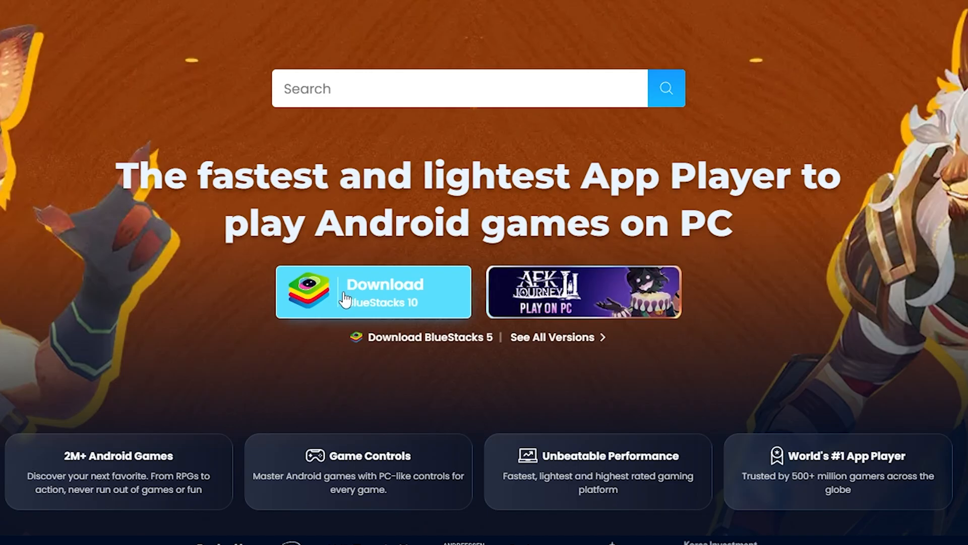
click(373, 291)
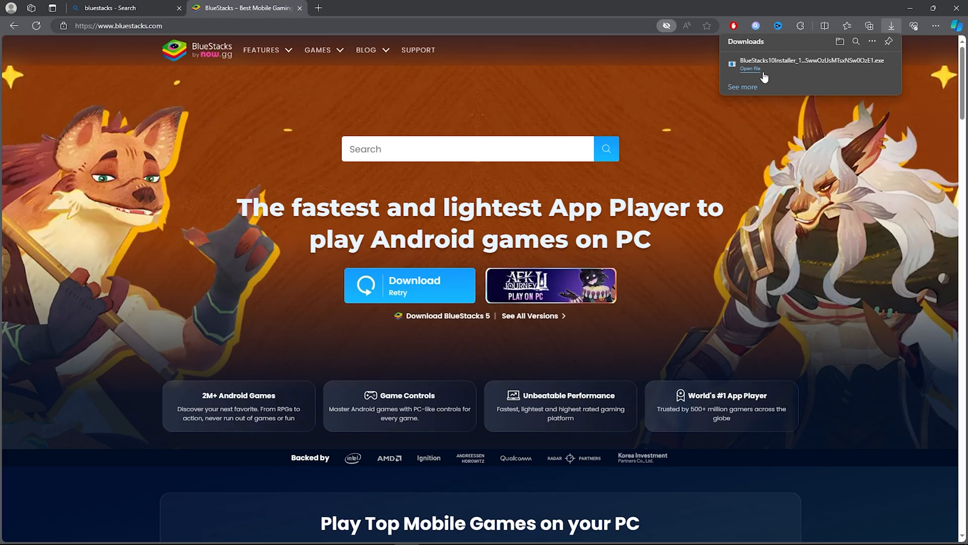
click(750, 69)
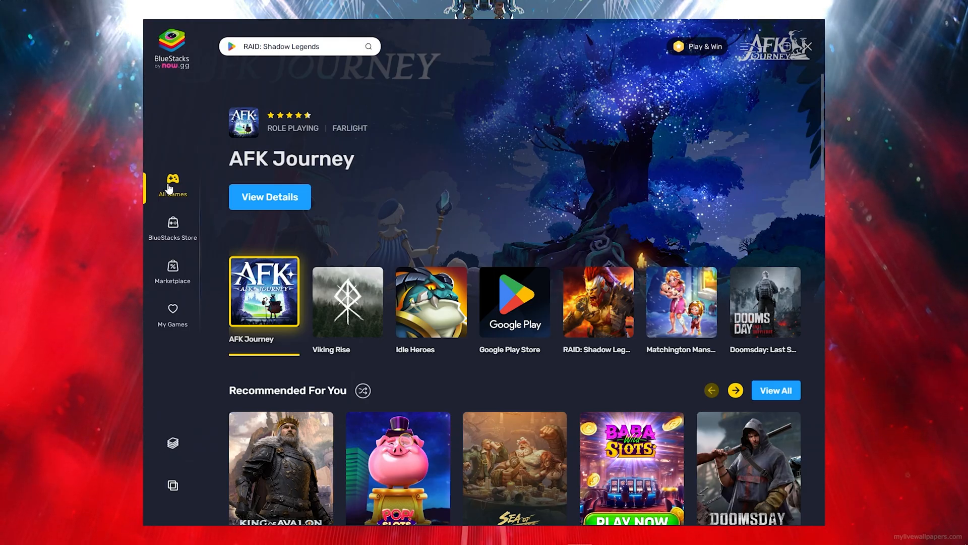
Search the BlueStacks game library for 'subway' to list Subway Surfers and related games
click(290, 47)
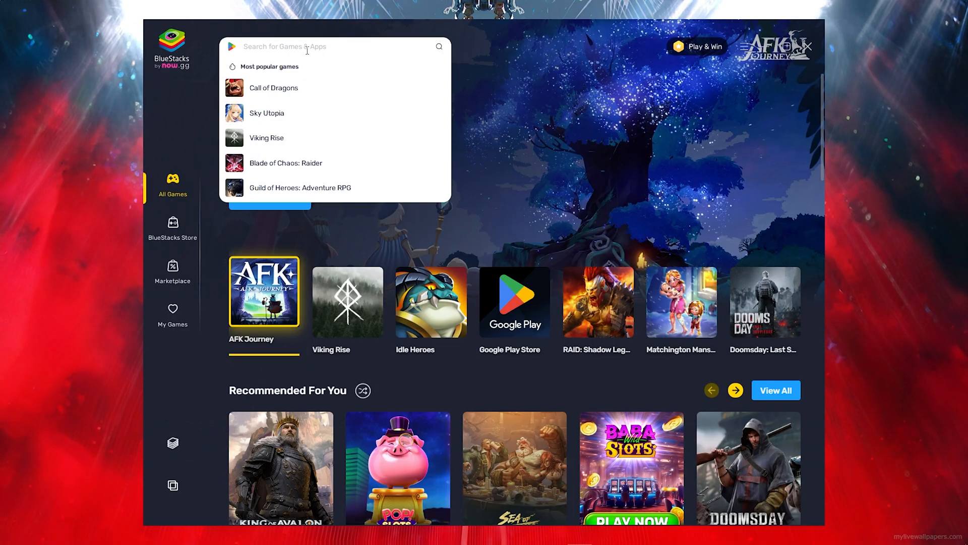
text(subway)
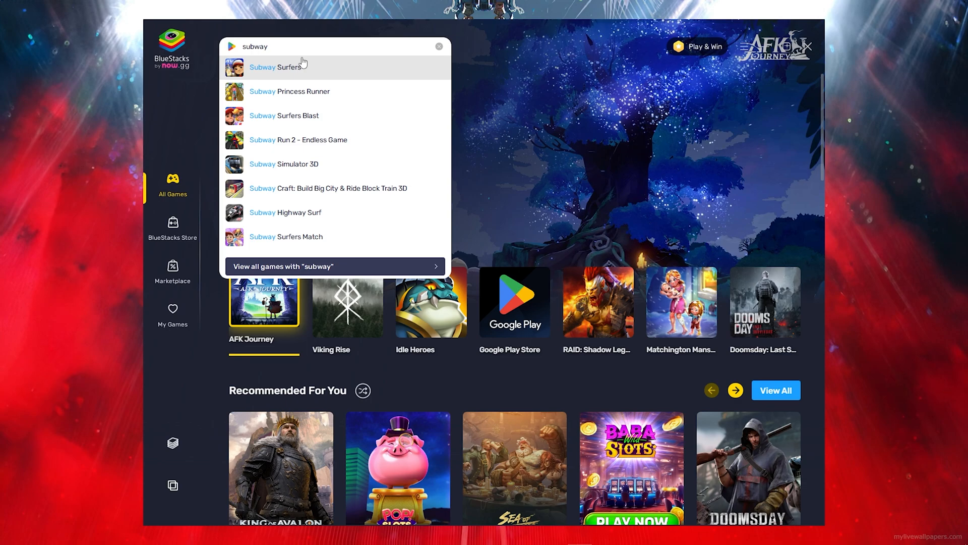
Review the Subway Surfers page and use Install on App Player to start the game
click(276, 67)
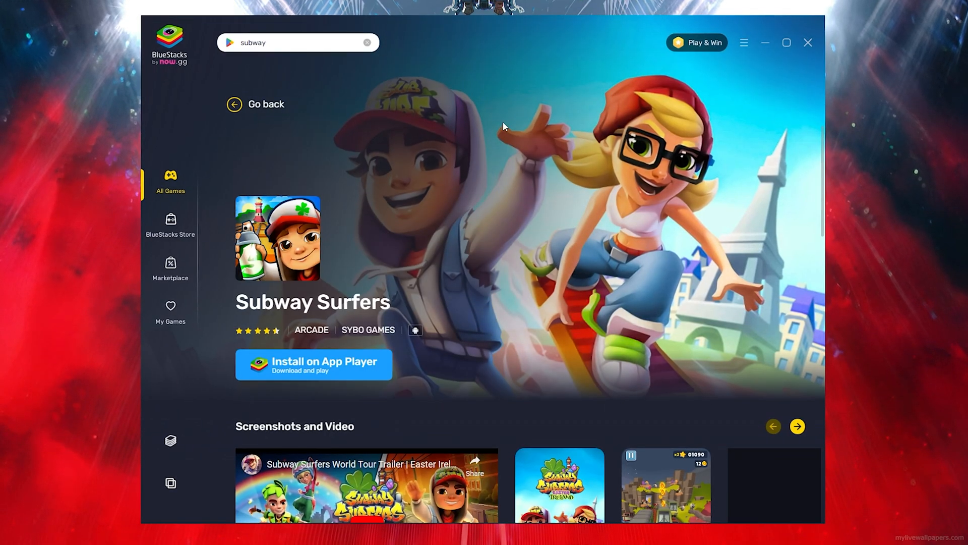
scroll(down, 3)
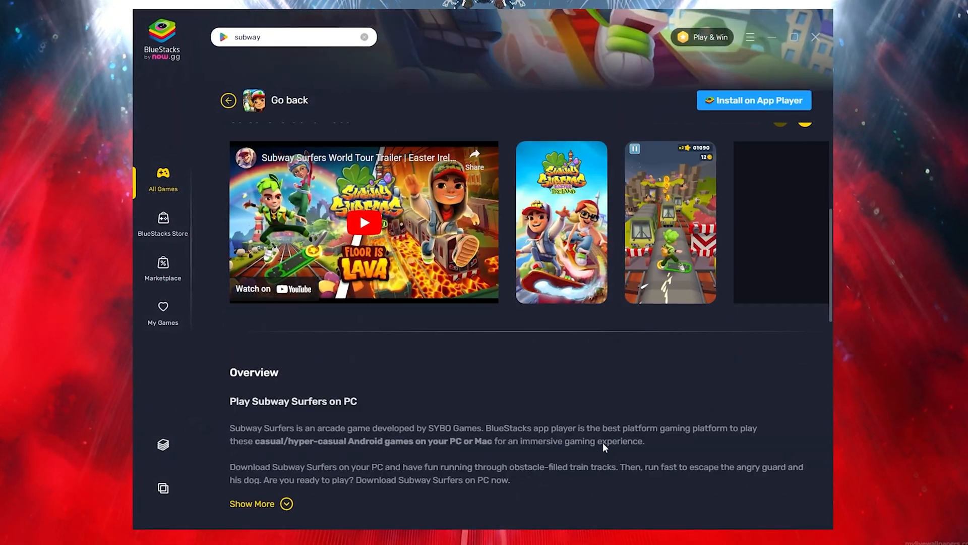
scroll(up, 3)
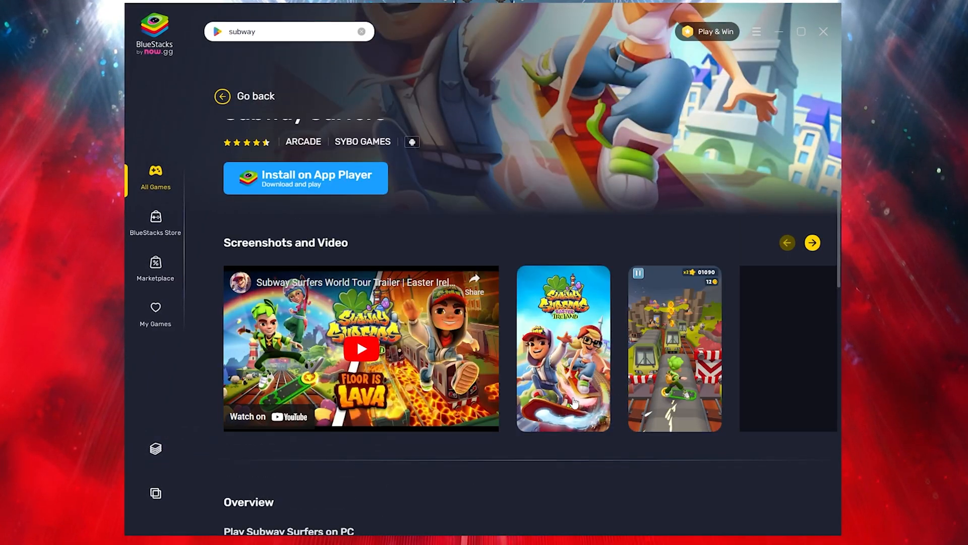
scroll(up, 3)
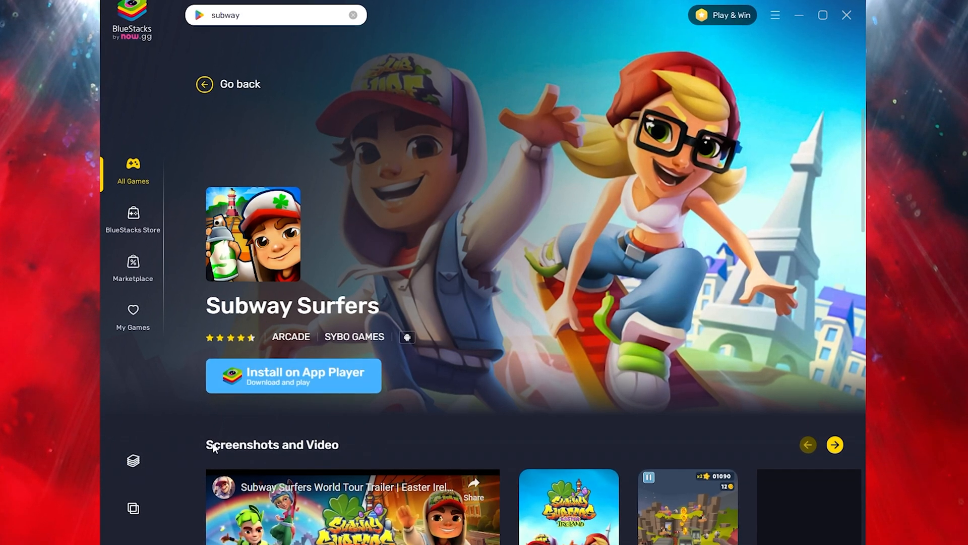
click(292, 375)
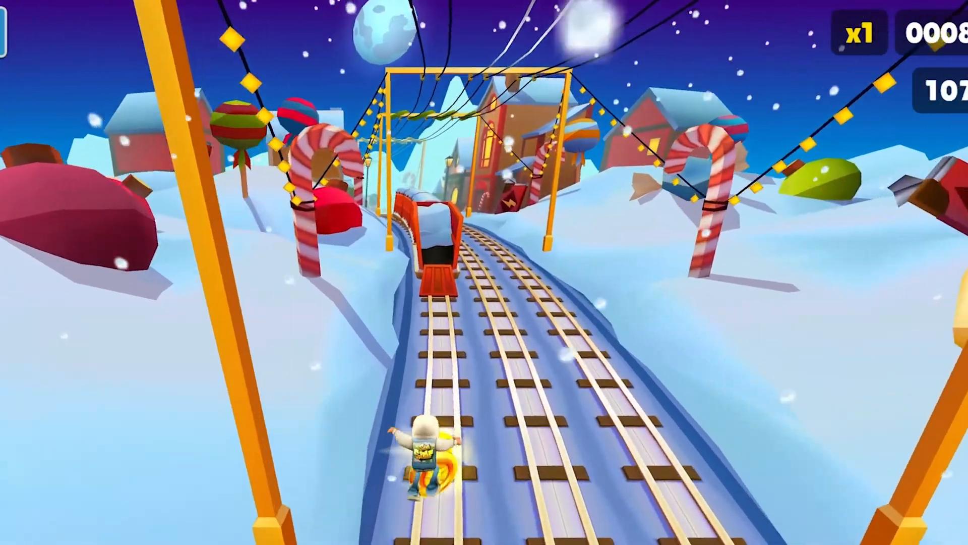